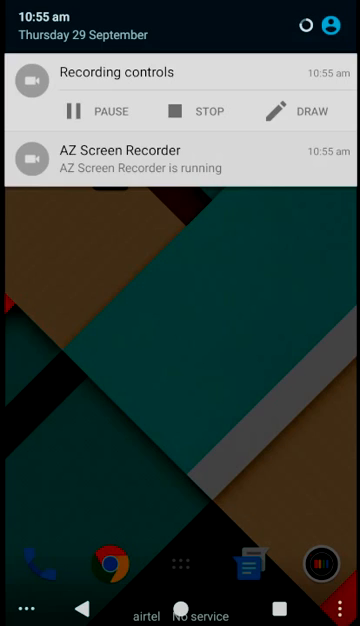
# - Swipe away the notification shade to reveal the home screen
pyautogui.scroll(-3)
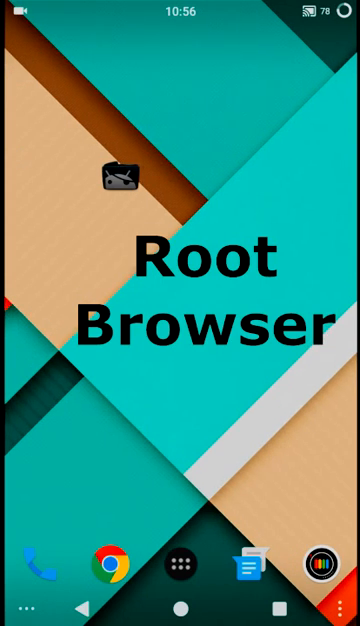
# - Launch Root Browser and scroll to the persist folder containing lost+found
pyautogui.click(118, 174)
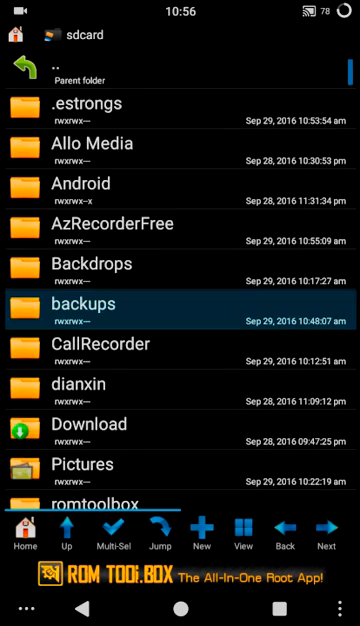
pyautogui.scroll(-3)
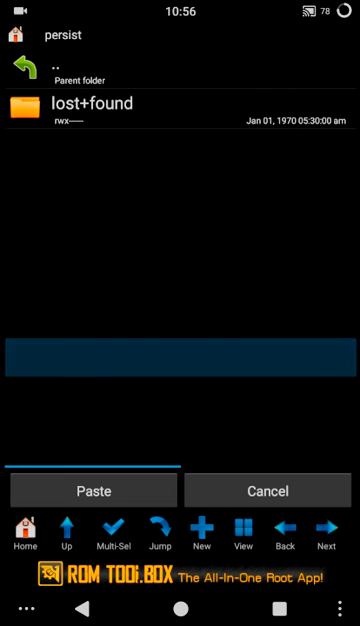
# - Paste the Wi-Fi fix file into persist and switch Wi-Fi on to list networks
pyautogui.click(95, 490)
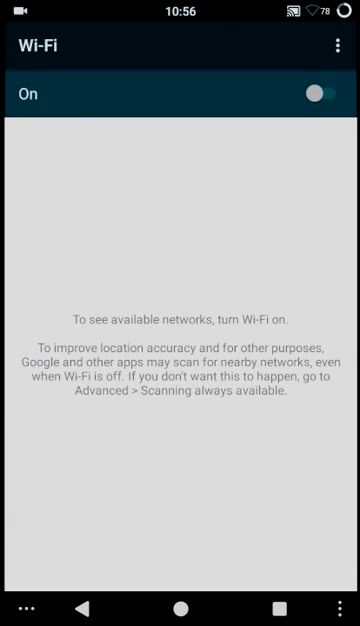
pyautogui.click(323, 90)
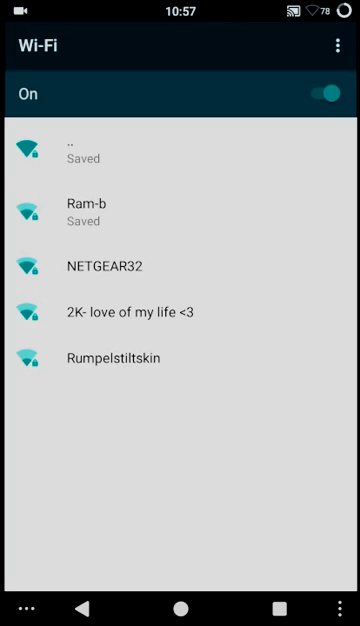